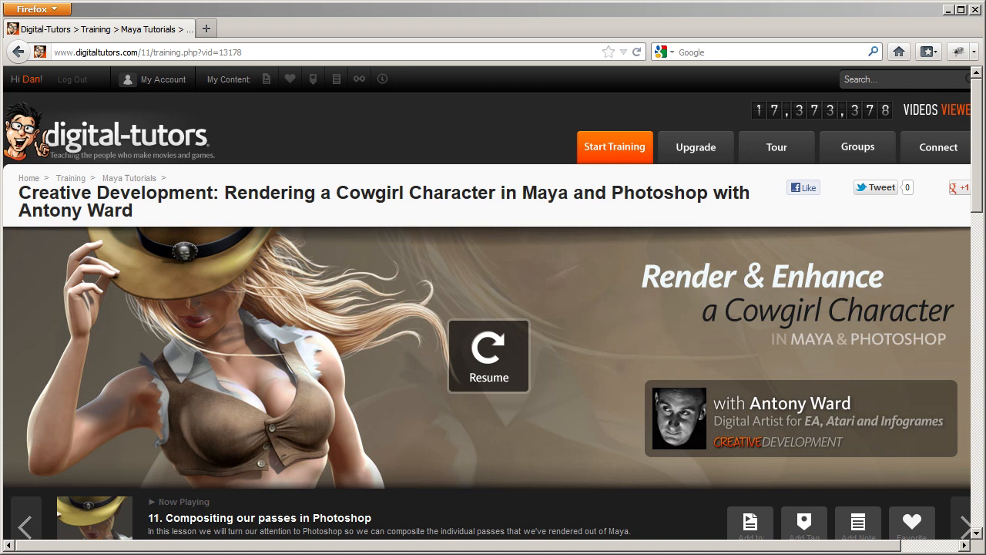
pyautogui.moveTo(358, 78)
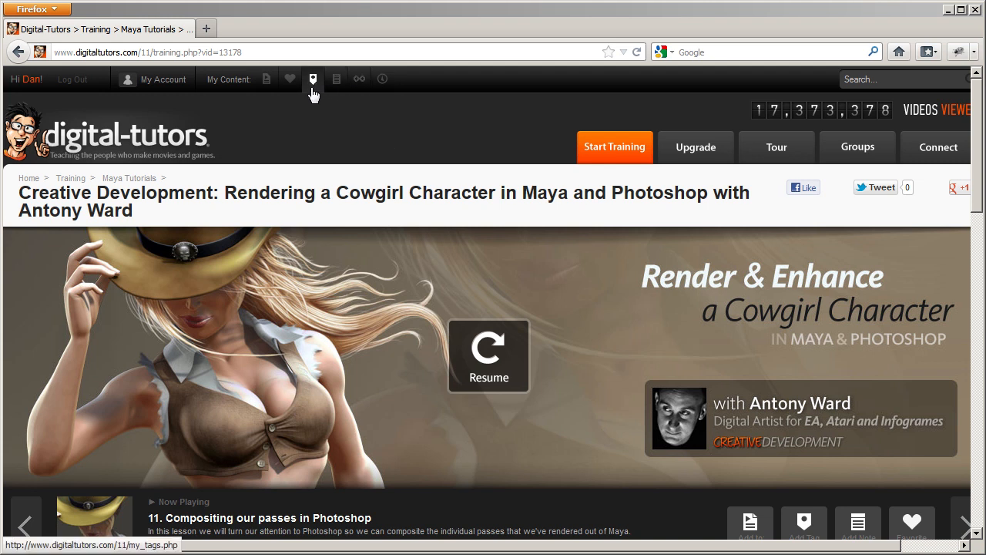
pyautogui.moveTo(313, 78)
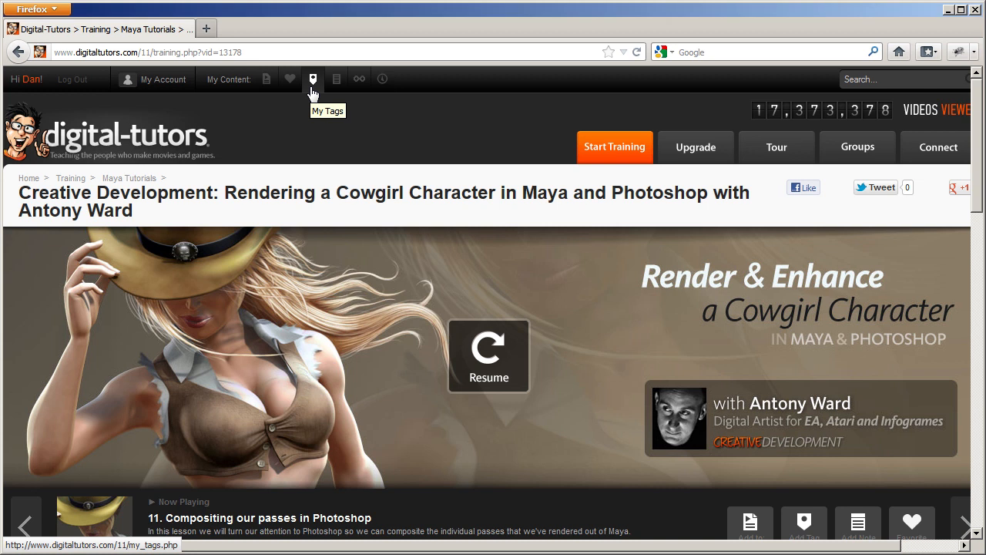
# - Add a 'compositing' tag to lesson 11 via the Add Tag box
pyautogui.click(615, 147)
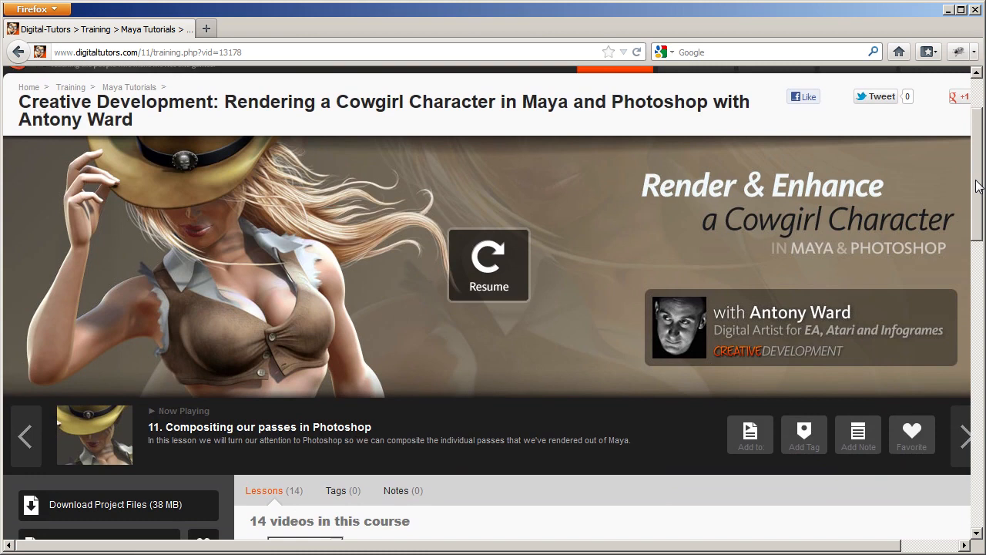
pyautogui.moveTo(499, 472)
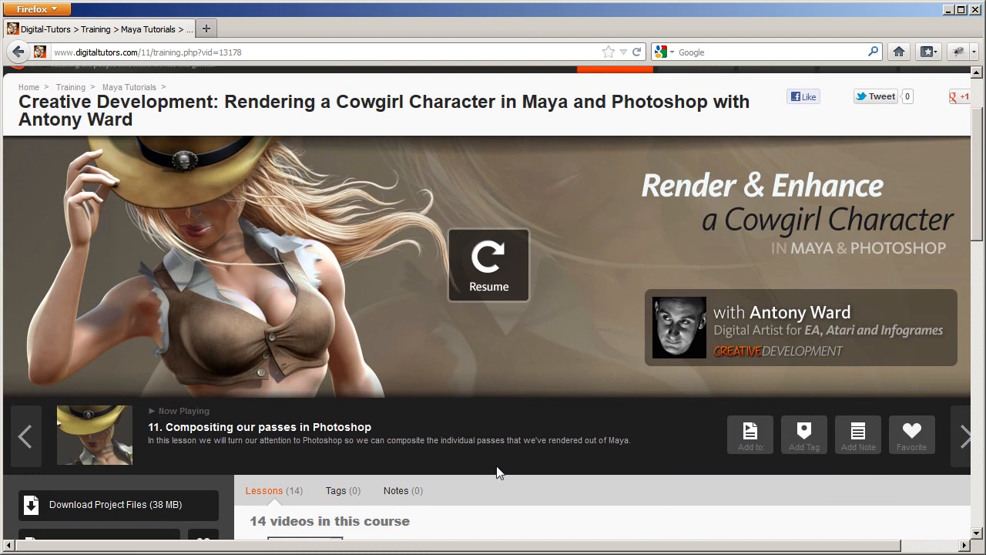
pyautogui.moveTo(826, 481)
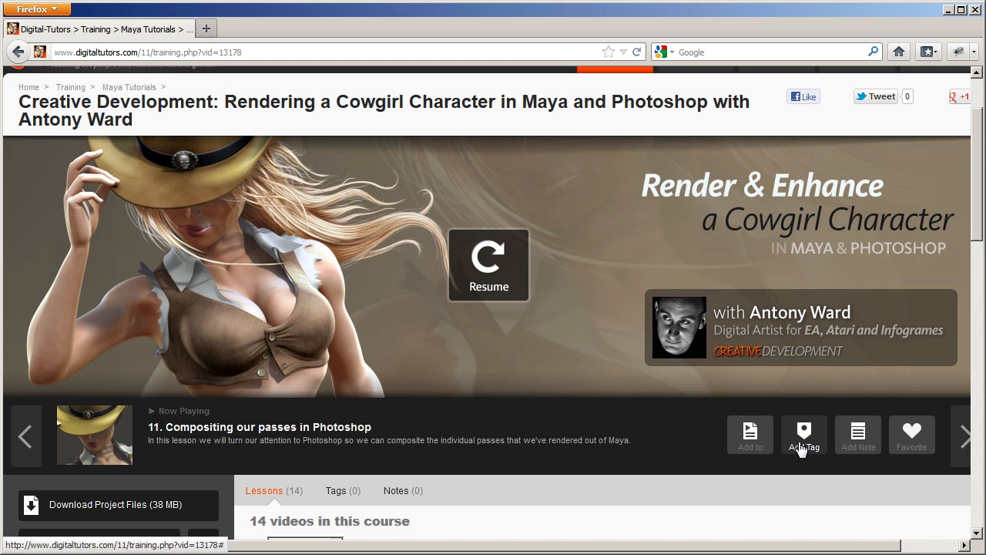
pyautogui.moveTo(804, 450)
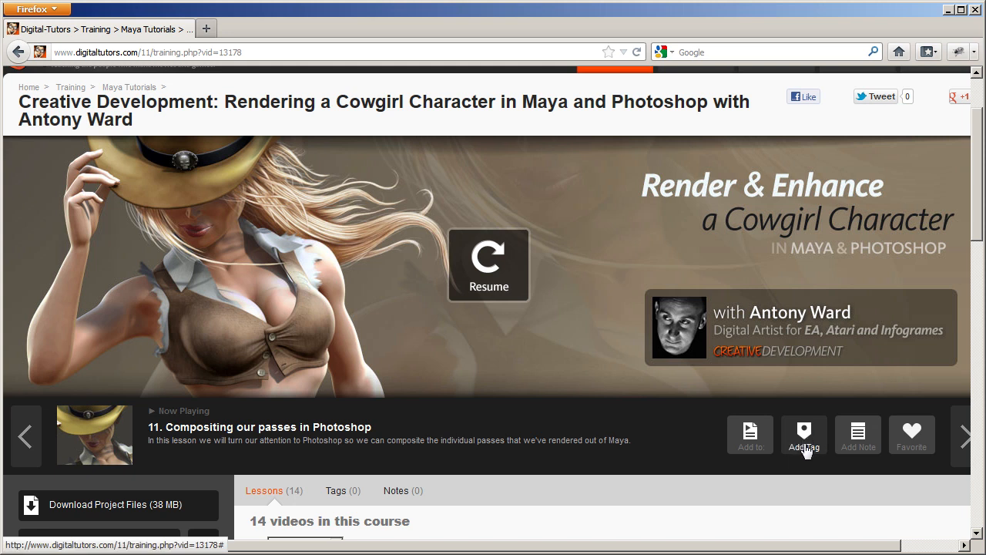
pyautogui.click(804, 434)
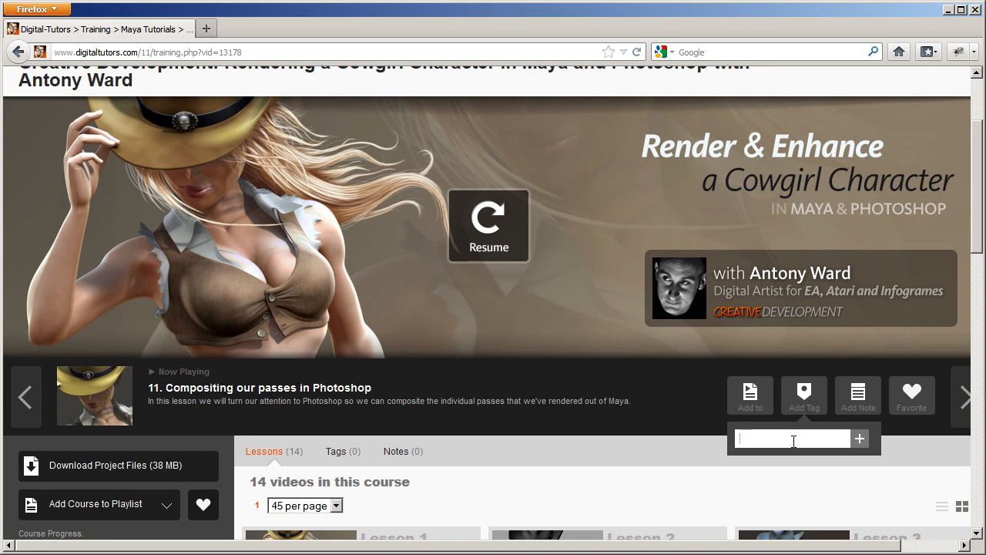
pyautogui.write('compositing')
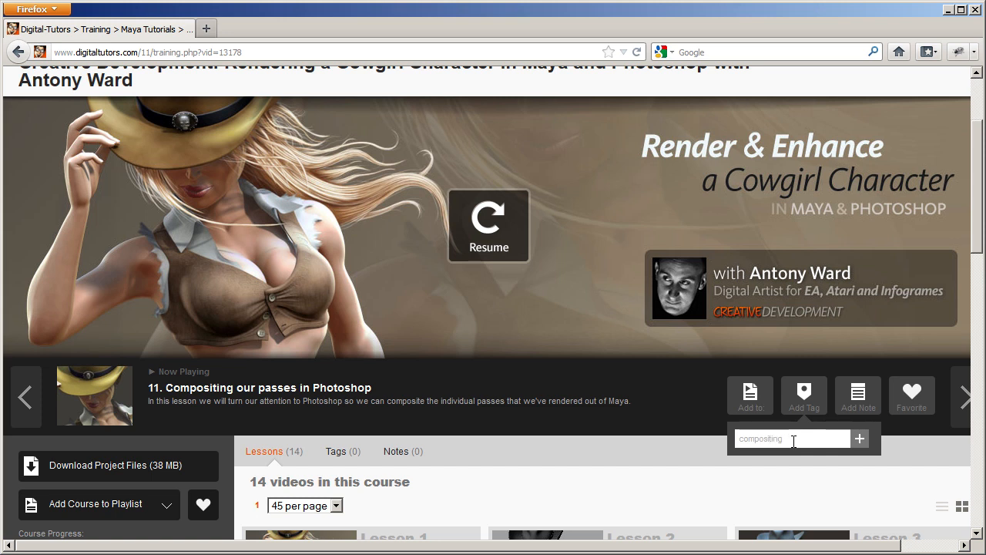
pyautogui.click(859, 437)
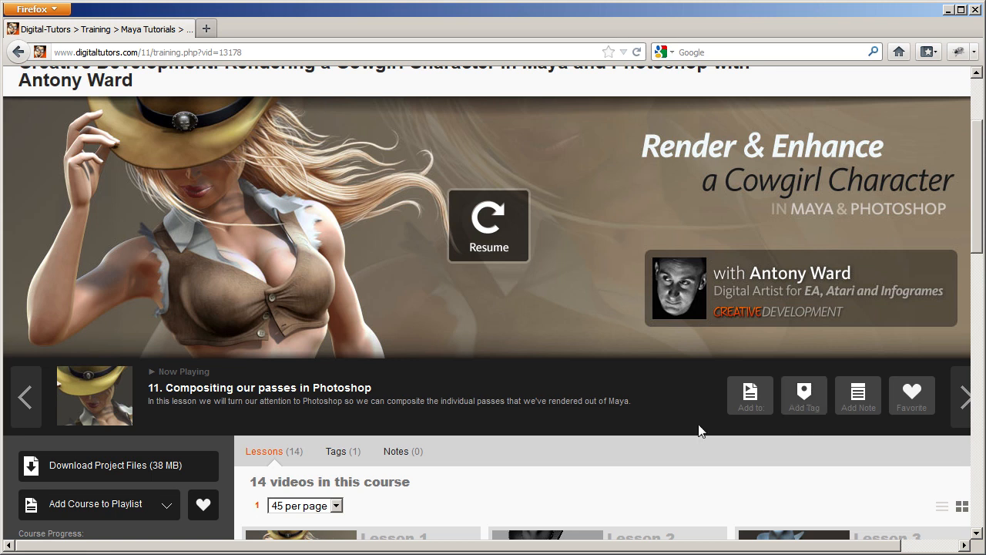
# - View the Tags list In This Course and In This Lesson, both showing only Compositing
pyautogui.click(335, 450)
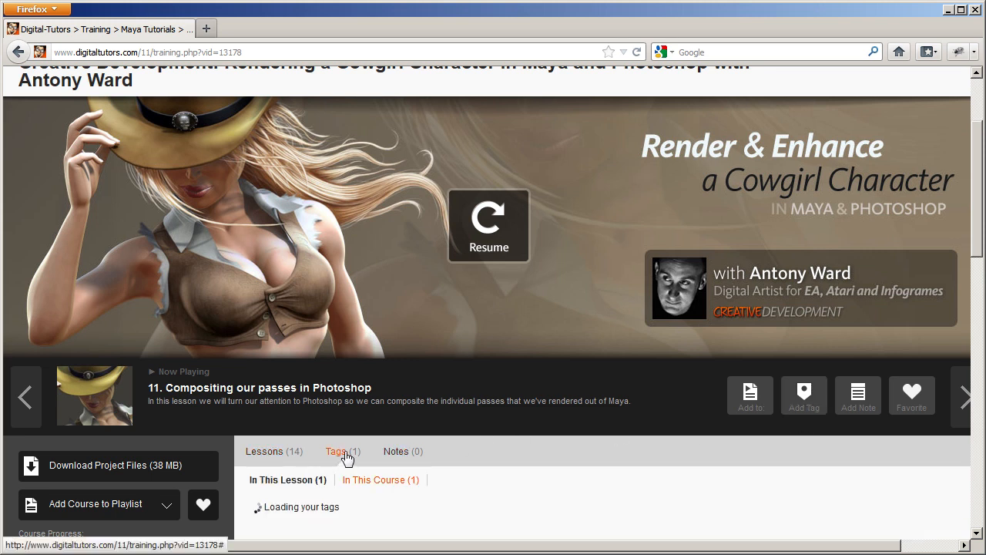
pyautogui.scroll(-3)
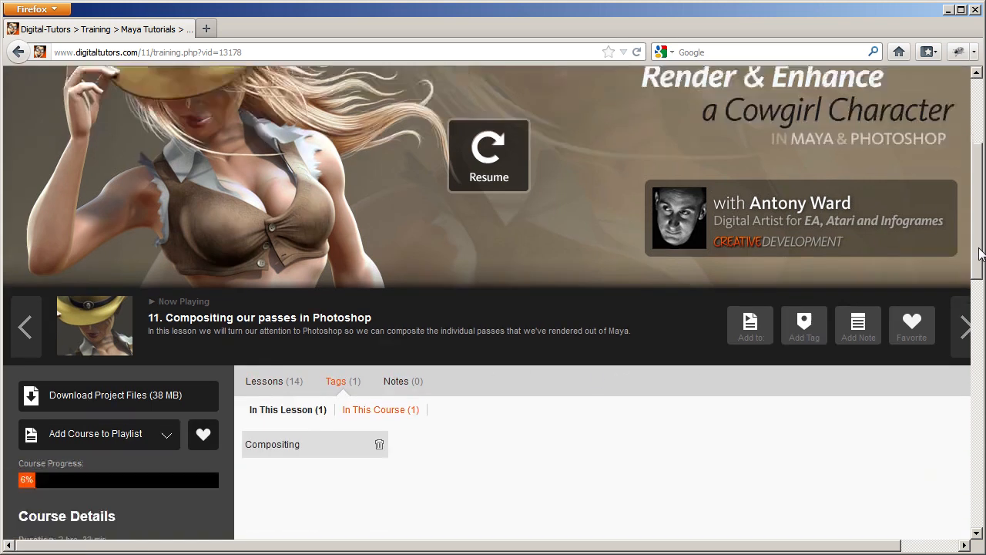
pyautogui.scroll(-3)
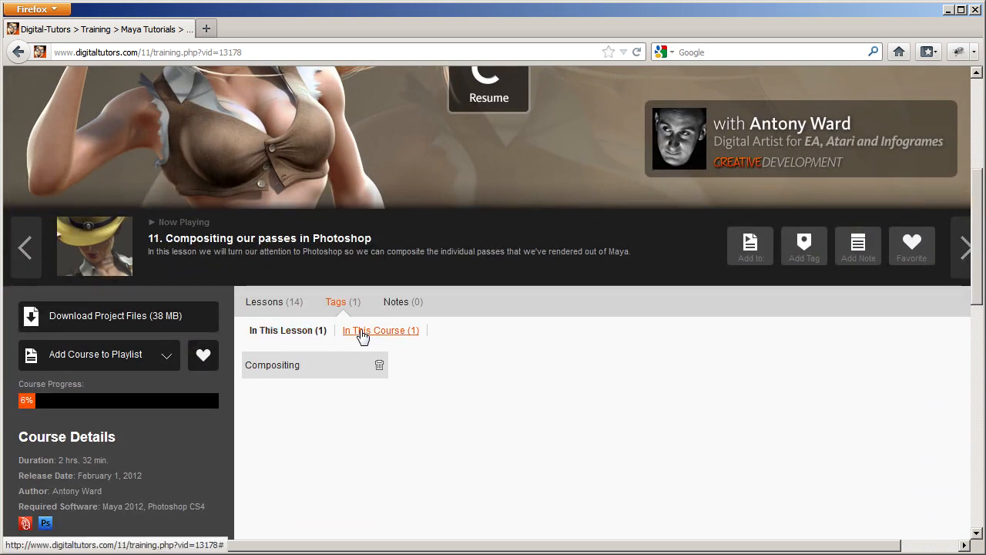
pyautogui.click(380, 330)
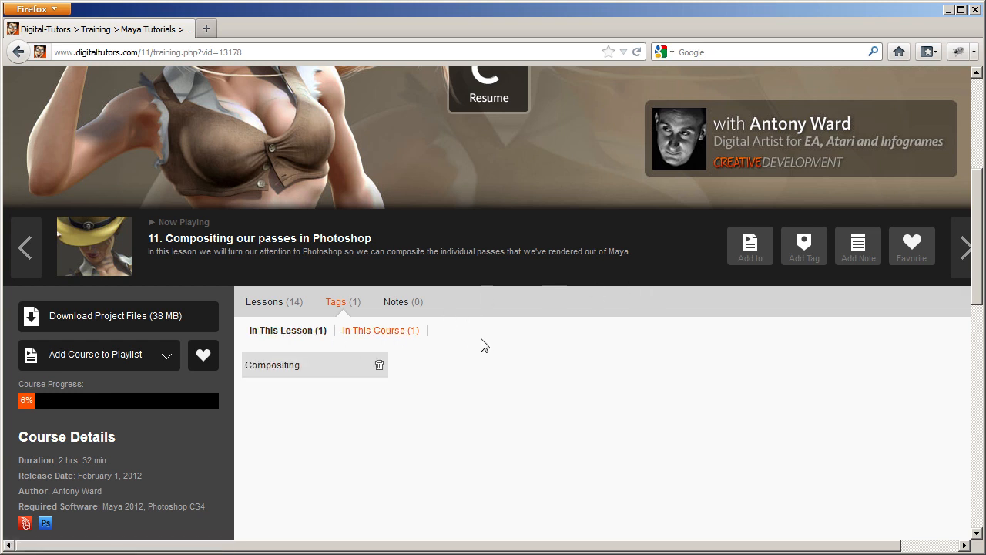
pyautogui.click(380, 330)
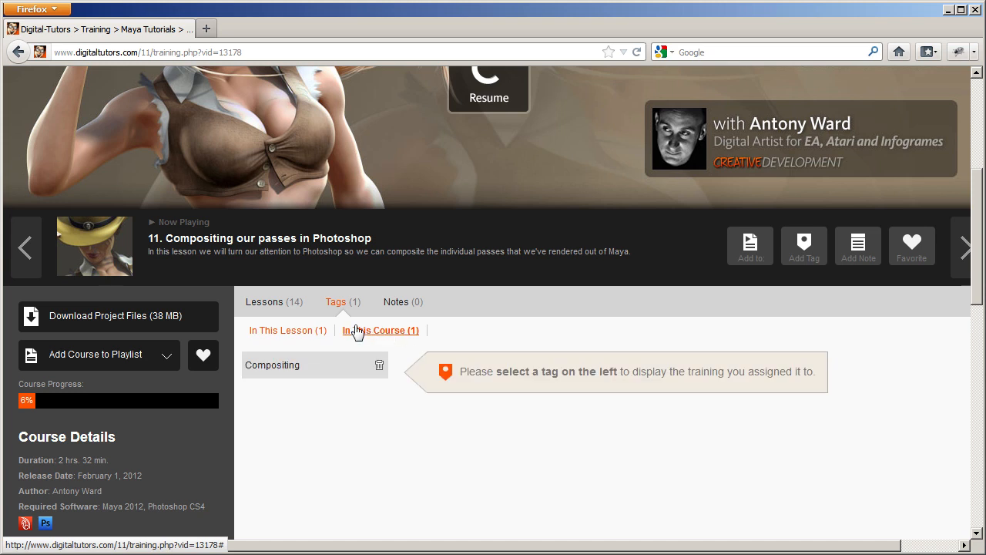
pyautogui.click(287, 330)
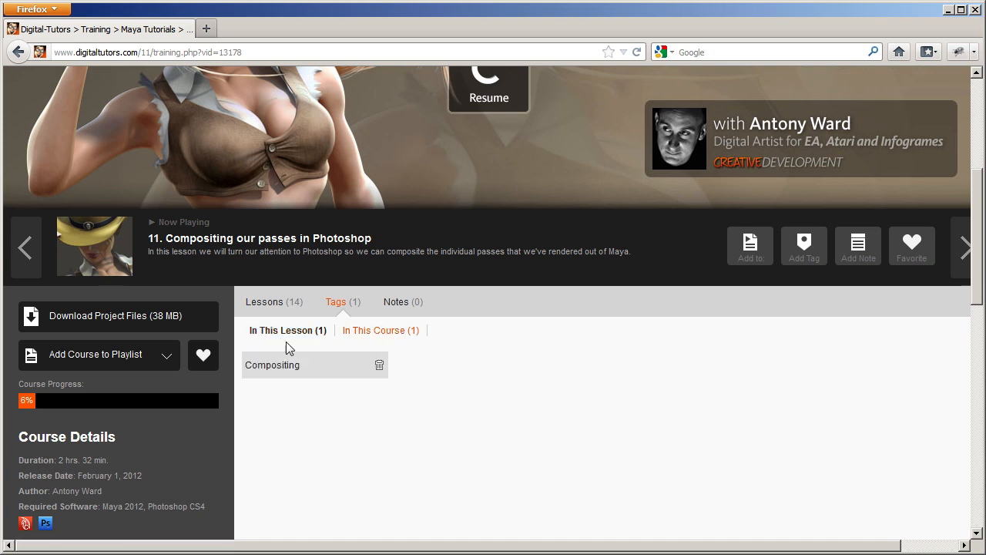
pyautogui.moveTo(367, 241)
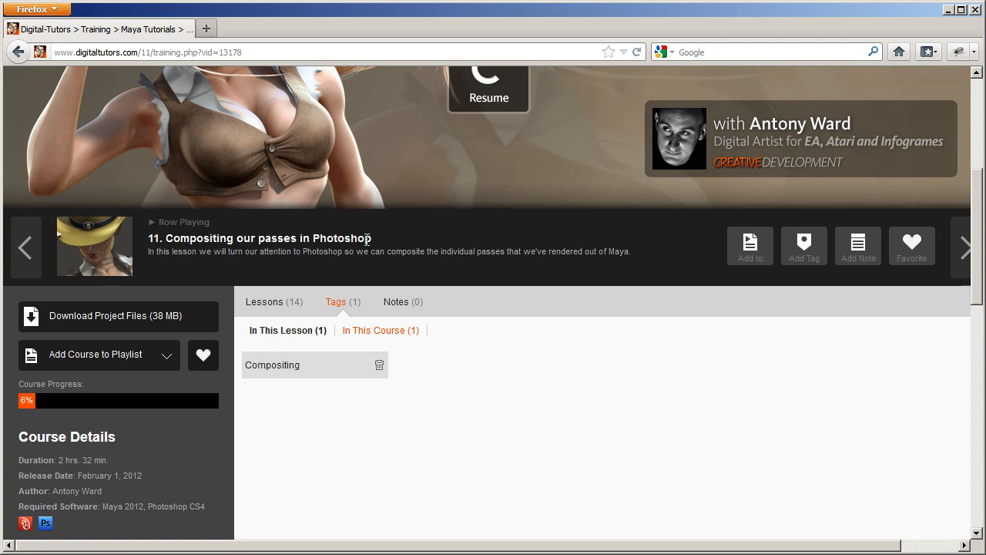
# - Switch to lesson 8, Preparing the render settings
pyautogui.click(265, 293)
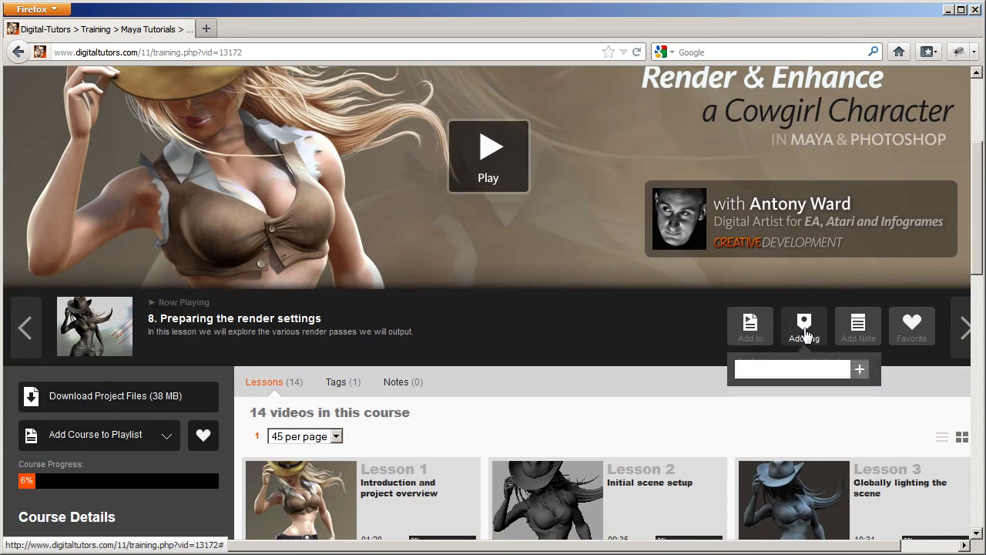
# - Add a 'rendering' tag to lesson 8 from the Add Tag box
pyautogui.write('render')
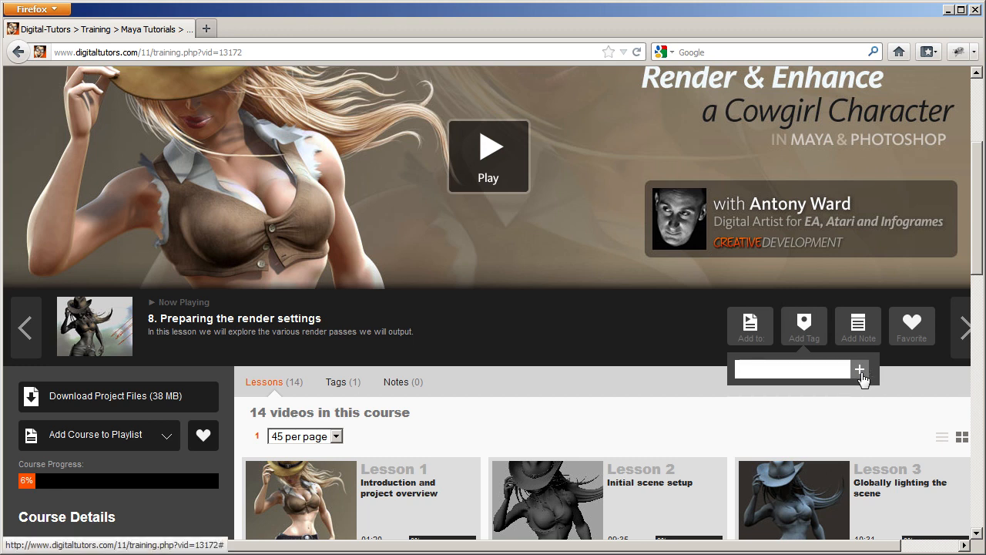
pyautogui.click(336, 382)
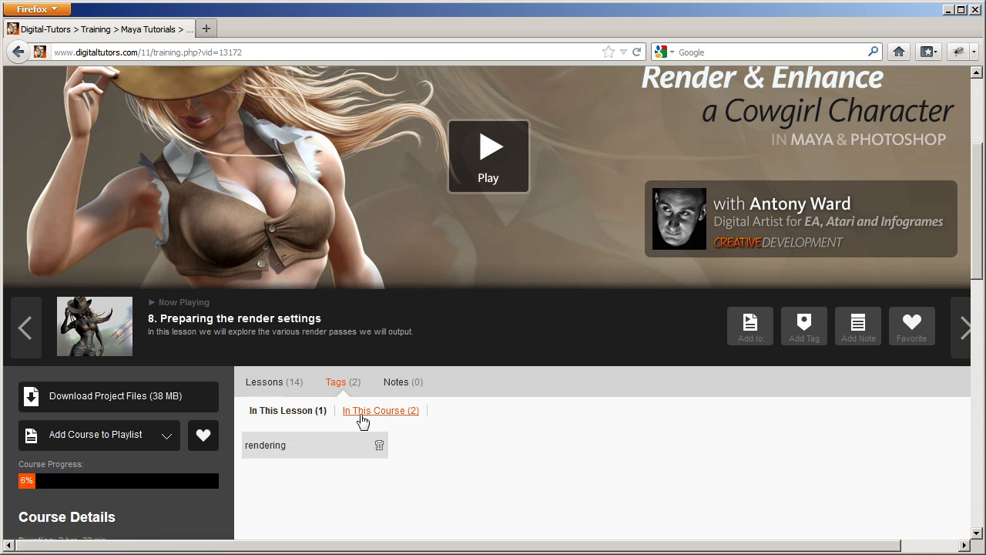
# - Follow the course's Compositing tag back to lesson 11, Compositing our passes in Photoshop
pyautogui.click(381, 410)
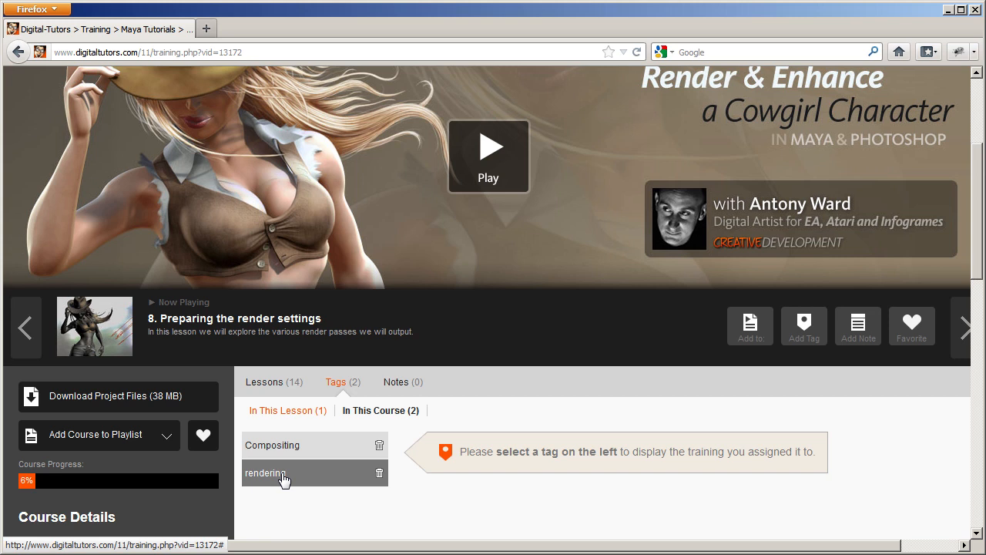
pyautogui.click(272, 444)
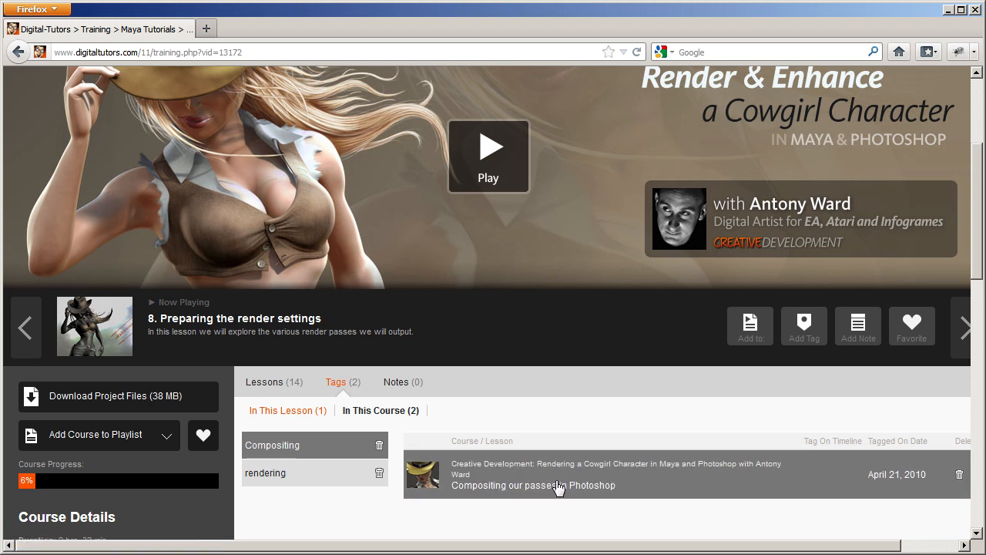
pyautogui.click(533, 485)
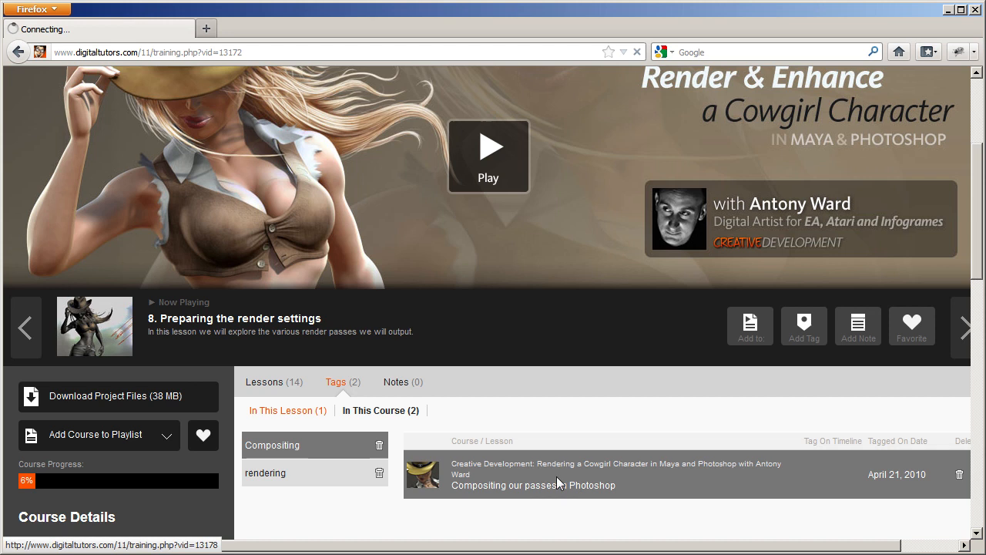
pyautogui.click(533, 484)
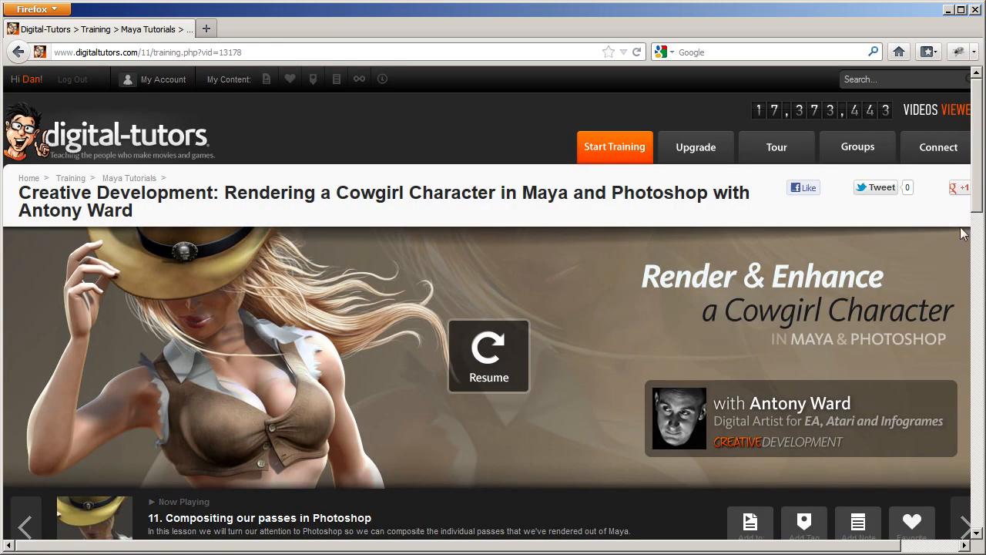
# - Save a 'rim lighting' tag at 05:30 in lesson 11 and resume playback
pyautogui.scroll(-3)
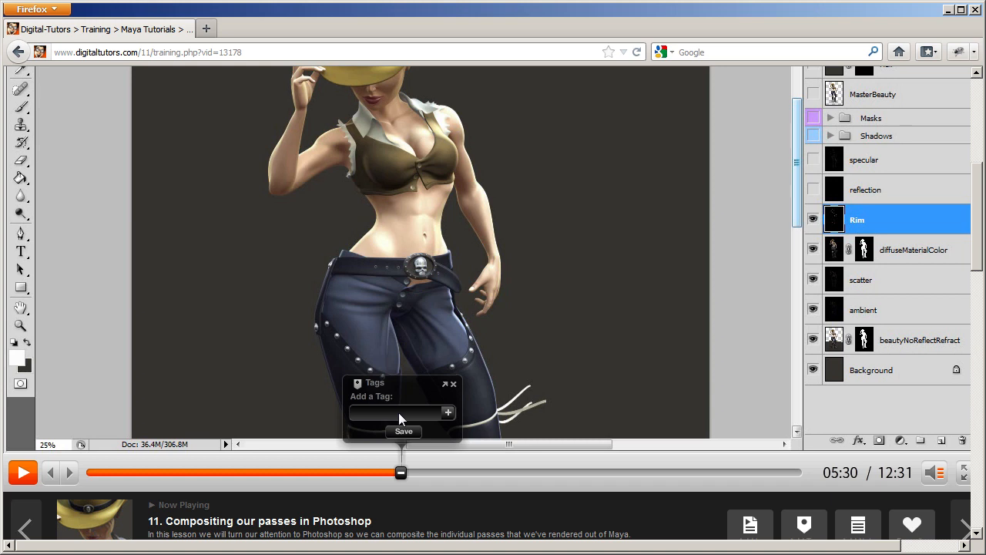
pyautogui.write('rim lighting')
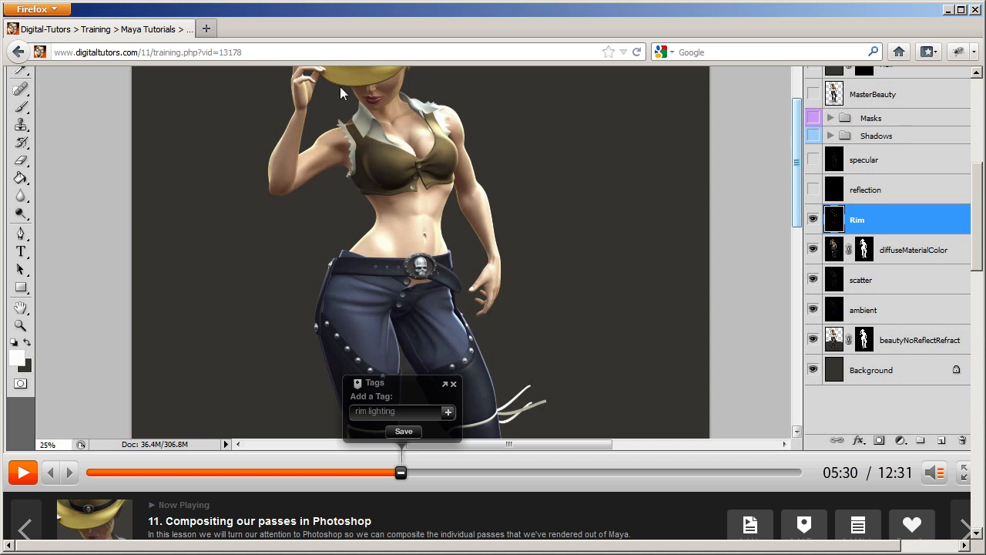
pyautogui.moveTo(527, 255)
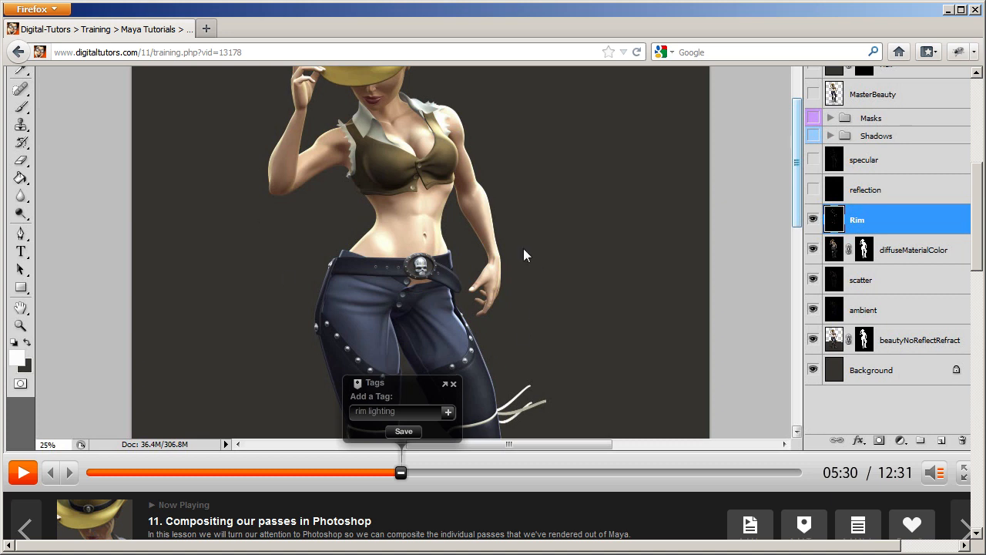
pyautogui.moveTo(450, 435)
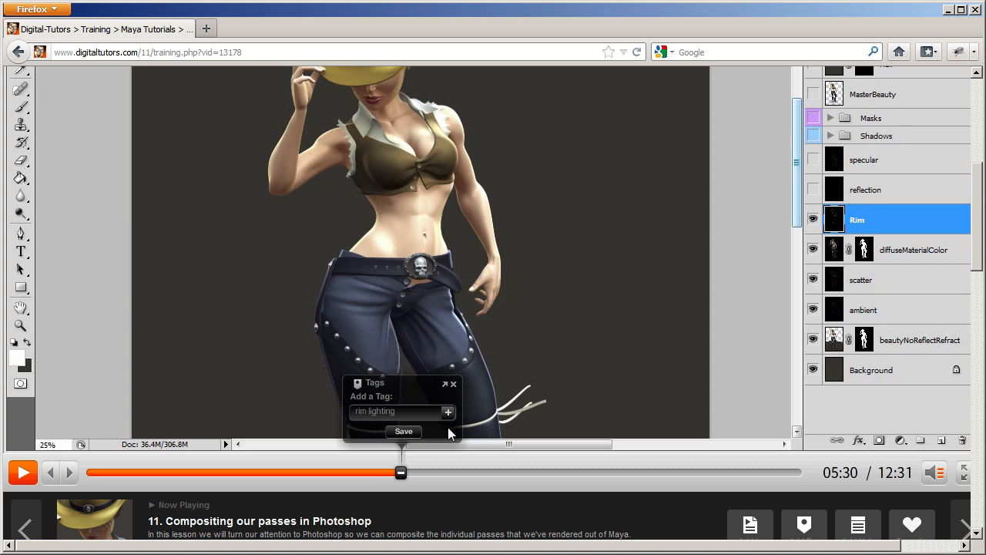
pyautogui.click(22, 472)
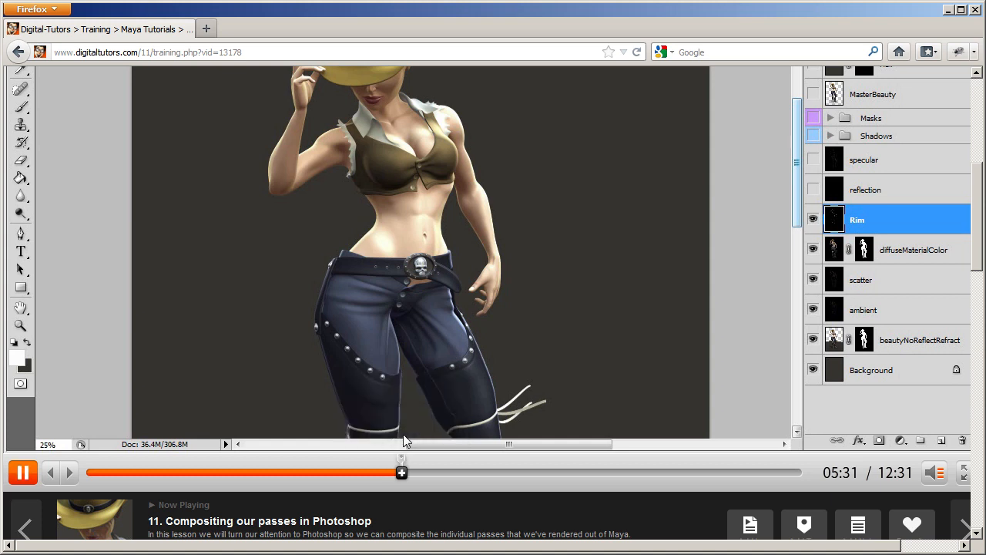
pyautogui.click(869, 189)
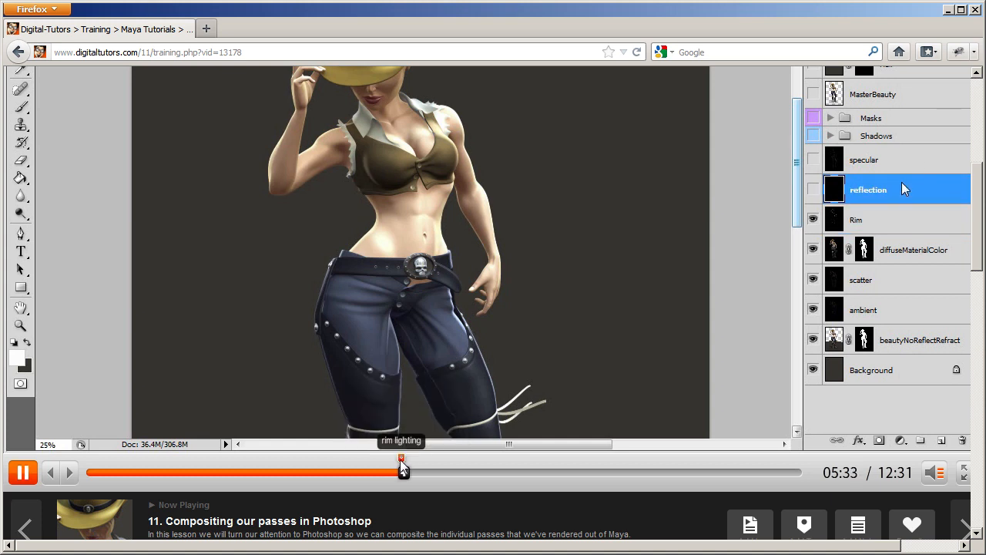
pyautogui.click(812, 189)
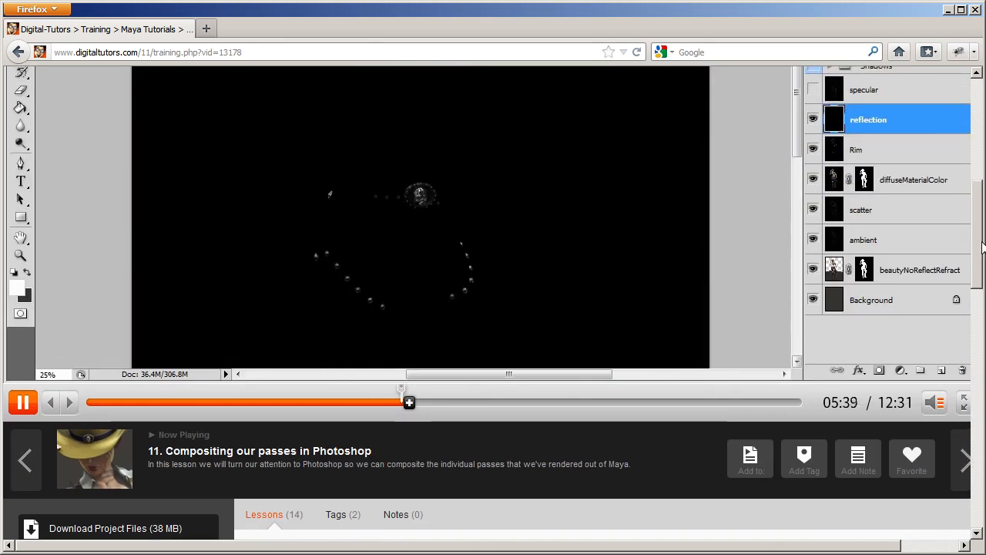
# - Check the lesson and course tag lists show Compositing plus rim lighting at 05:30
pyautogui.scroll(-3)
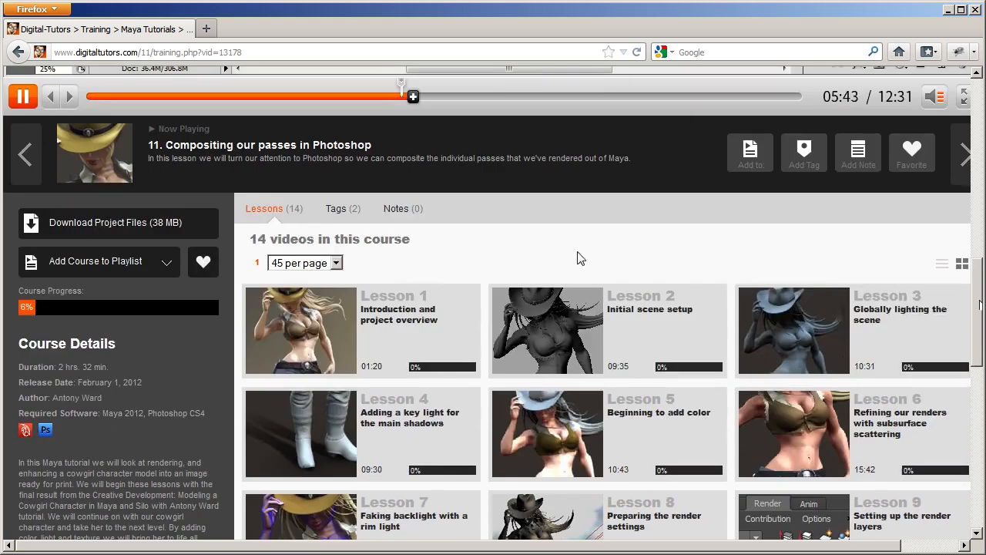
pyautogui.scroll(-3)
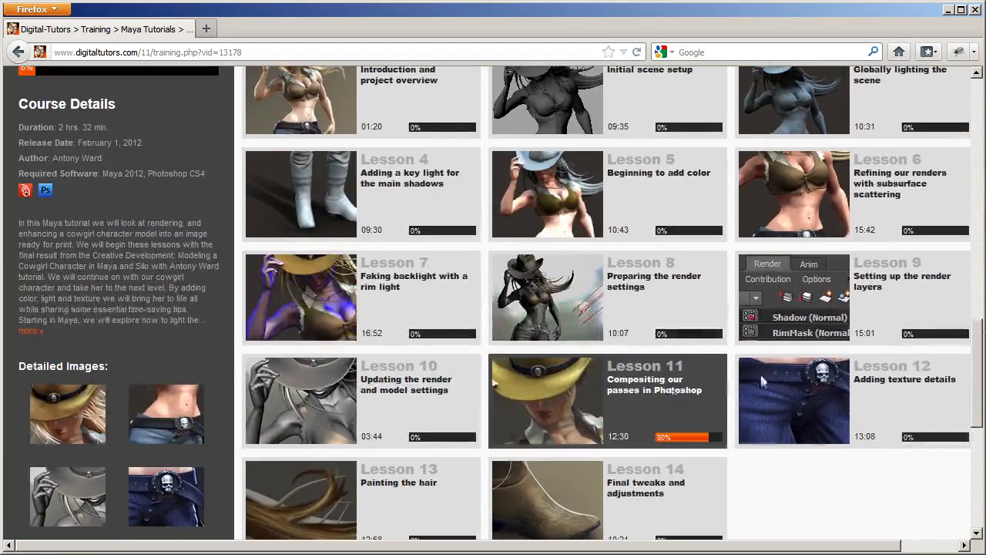
pyautogui.click(547, 401)
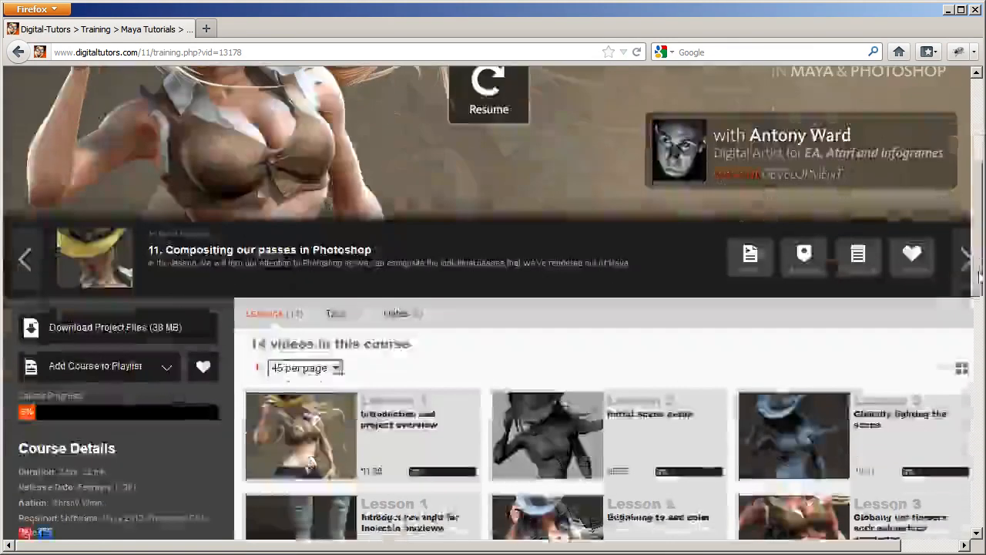
pyautogui.click(335, 313)
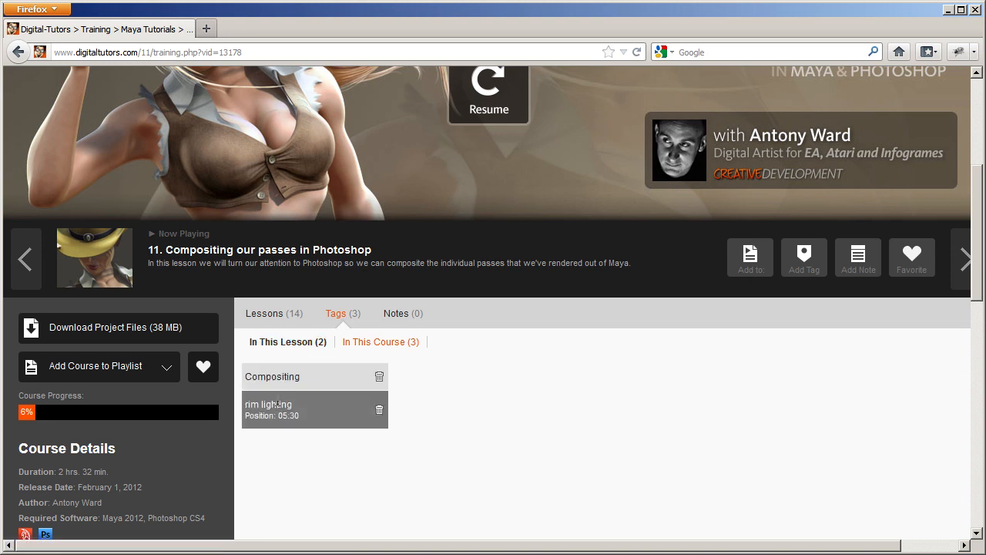
pyautogui.click(381, 342)
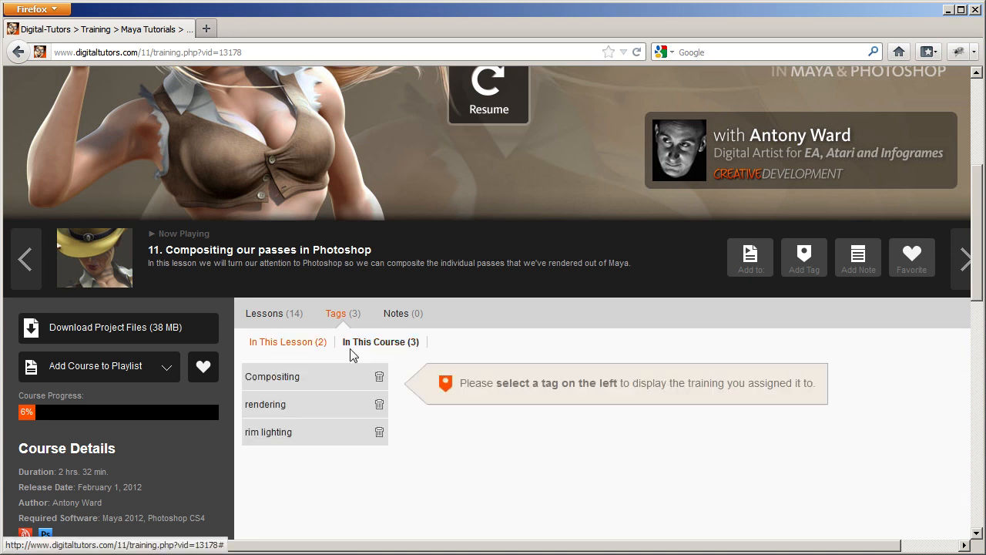
pyautogui.click(287, 342)
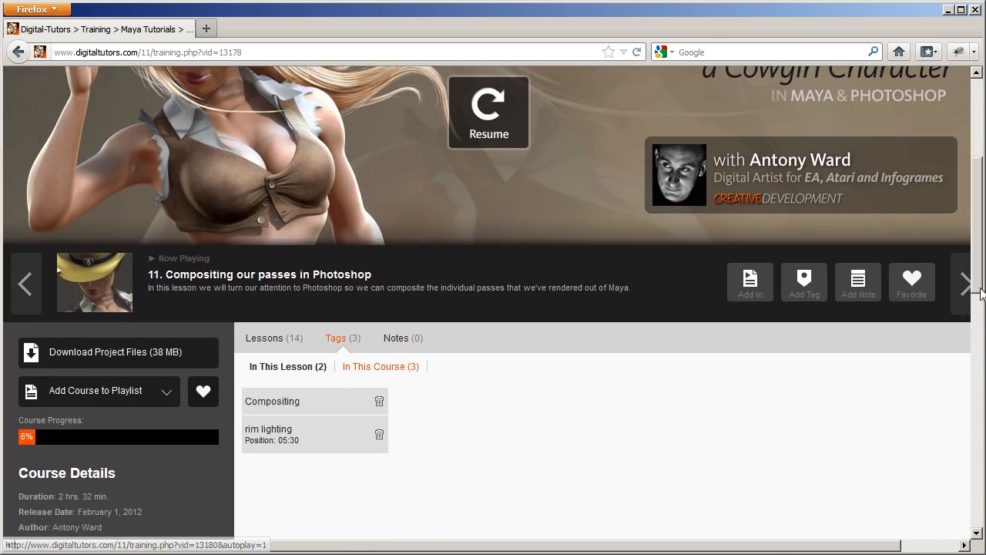
# - On My Tags, view the lessons tagged rendering, Compositing and rim lighting (05:30)
pyautogui.scroll(3)
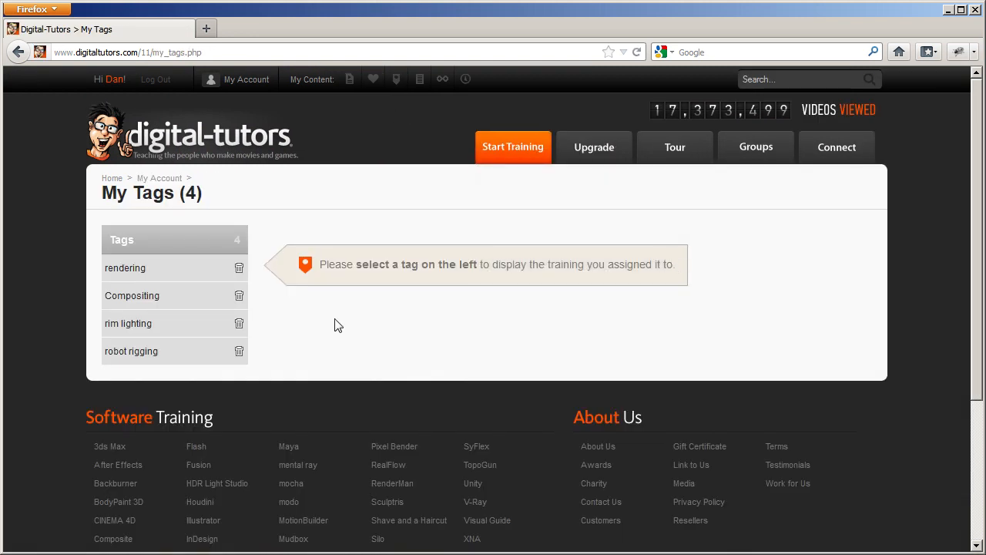
pyautogui.moveTo(132, 296)
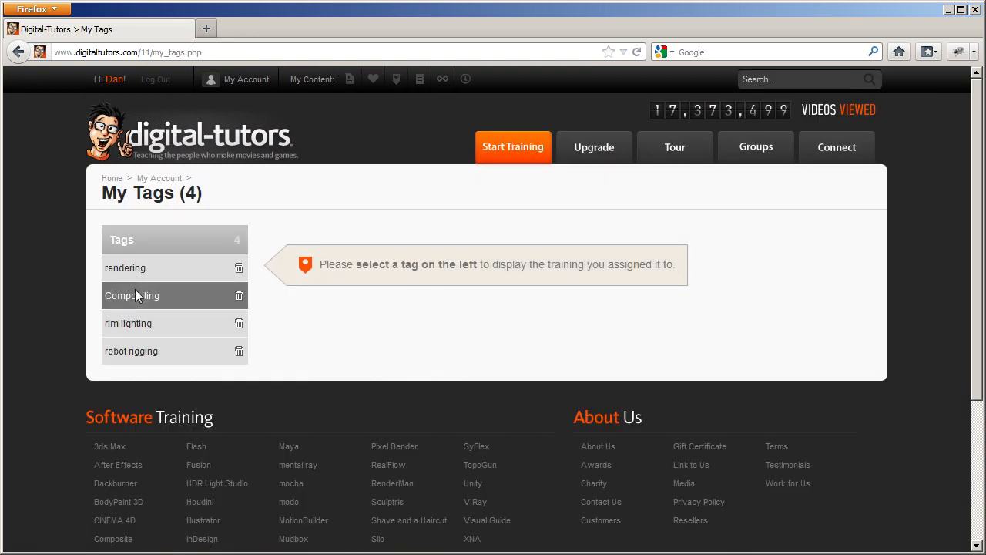
pyautogui.click(132, 296)
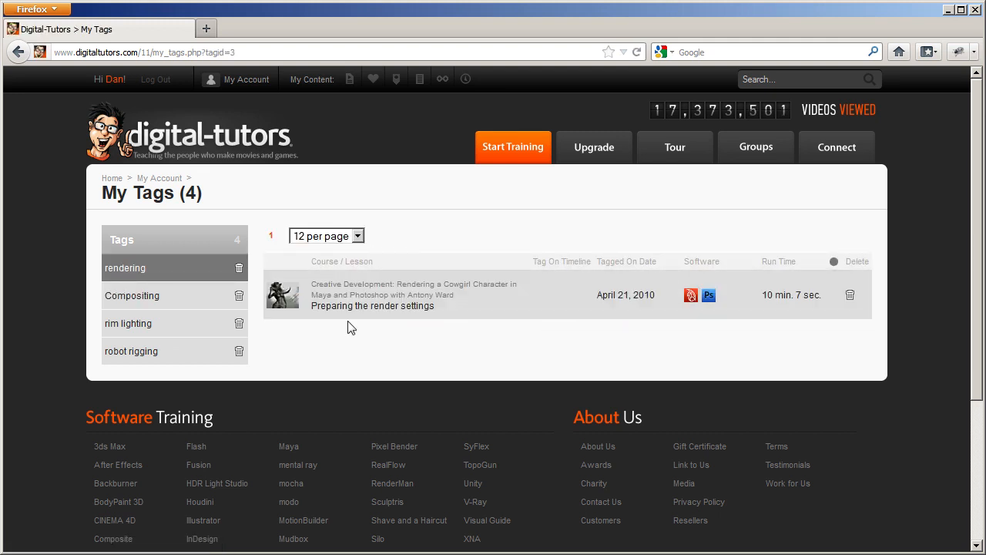
pyautogui.moveTo(406, 314)
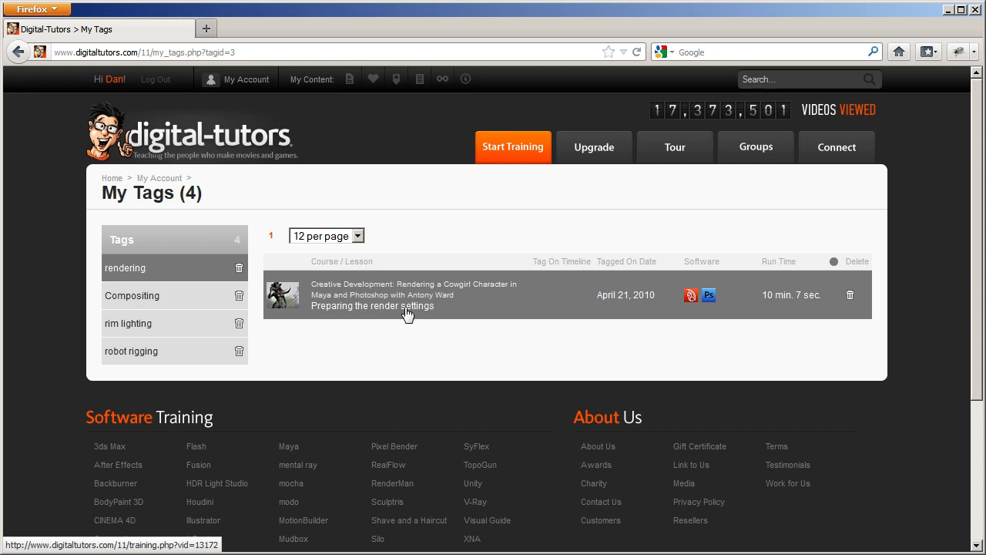
pyautogui.click(132, 296)
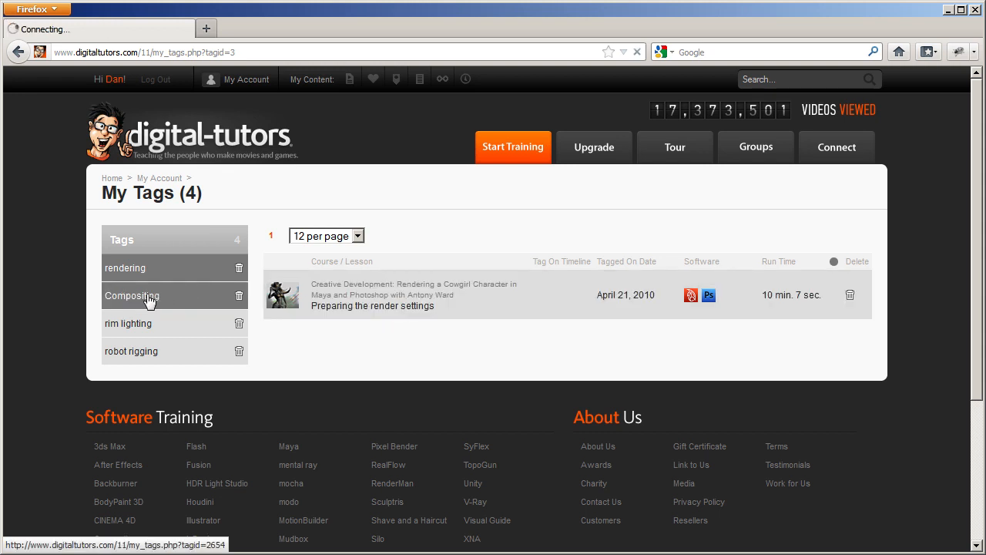
pyautogui.click(132, 295)
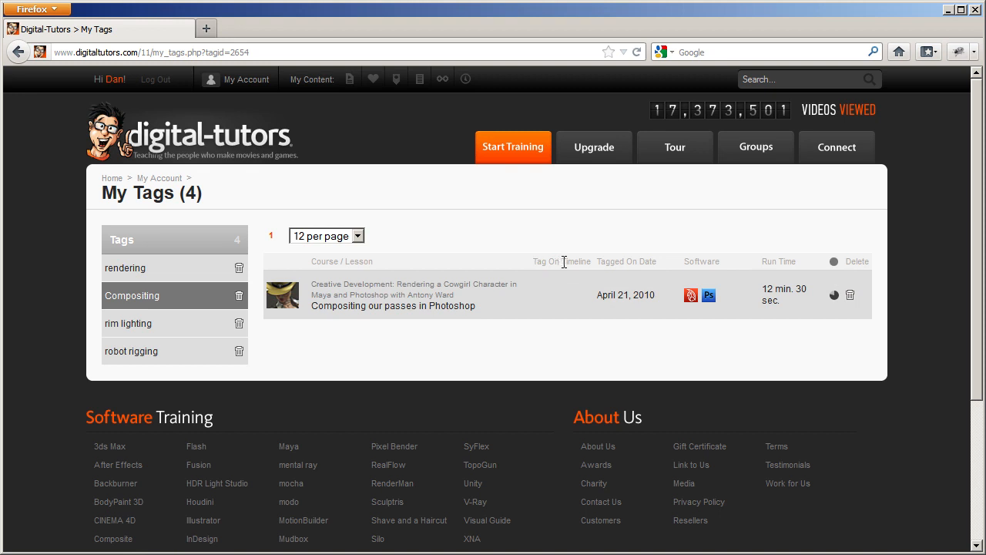
pyautogui.moveTo(570, 308)
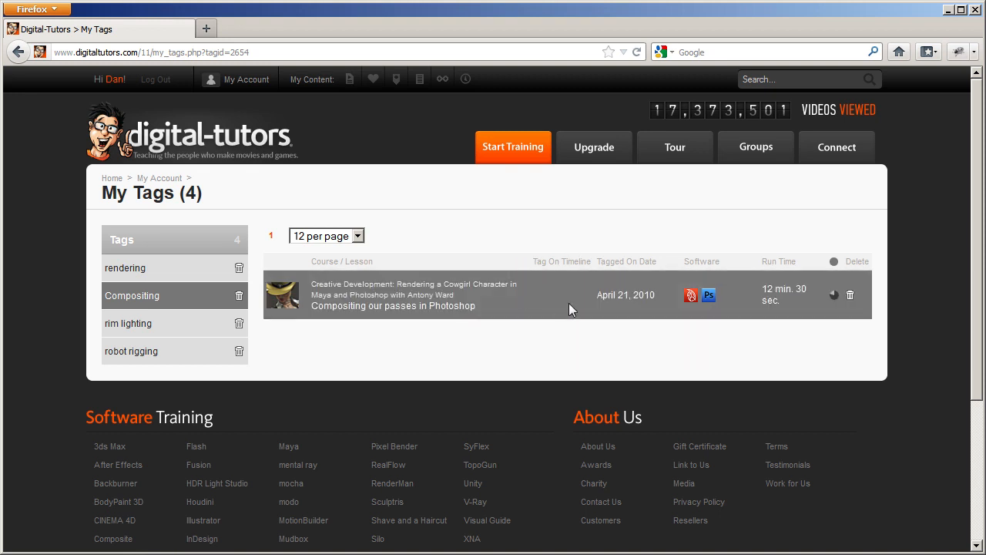
pyautogui.click(128, 323)
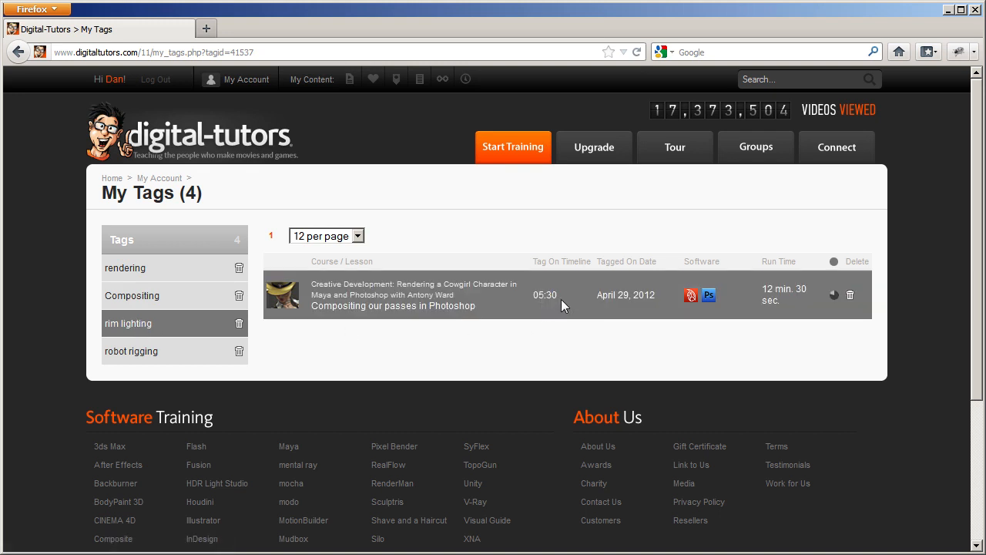
pyautogui.moveTo(554, 290)
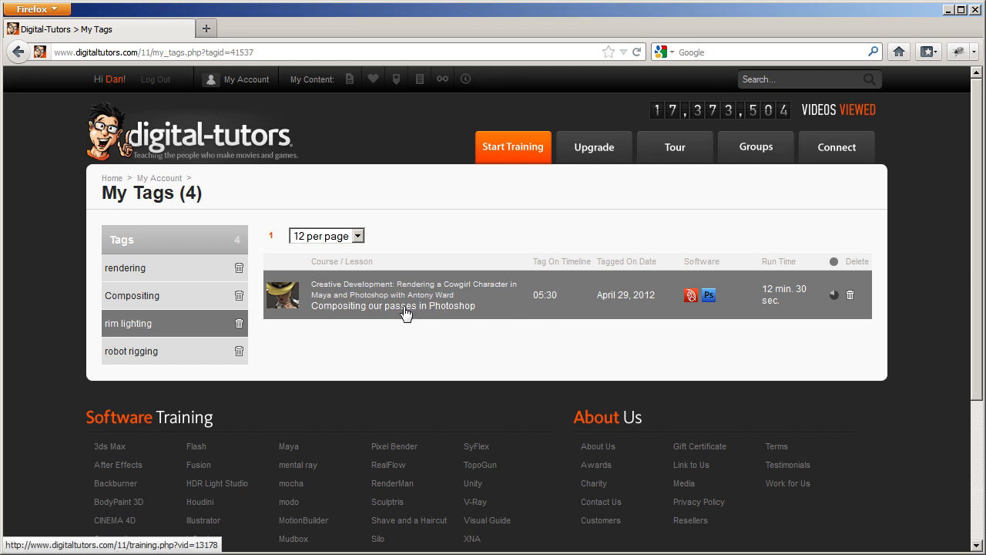
pyautogui.moveTo(407, 315)
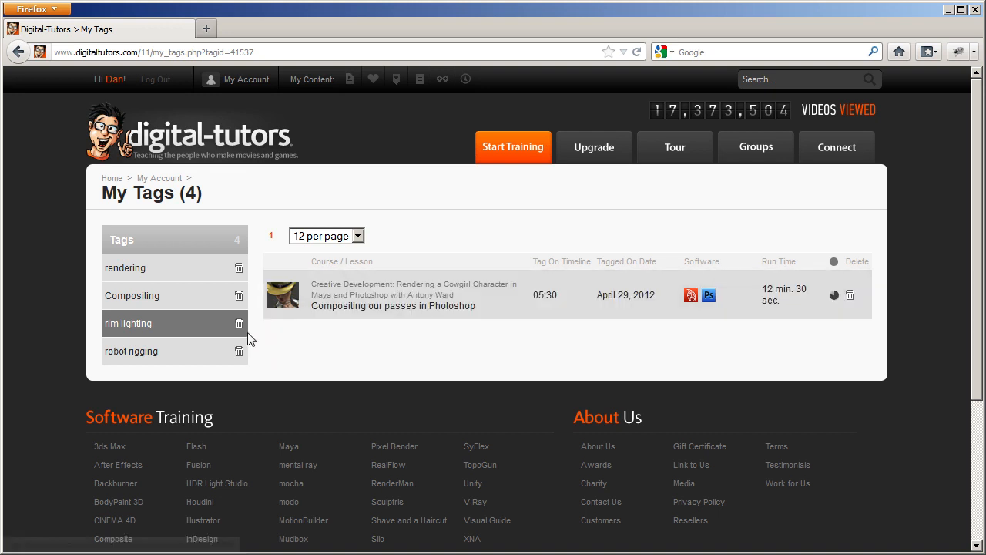
# - Delete the rim lighting tag, confirming with OK, leaving three tags
pyautogui.click(239, 324)
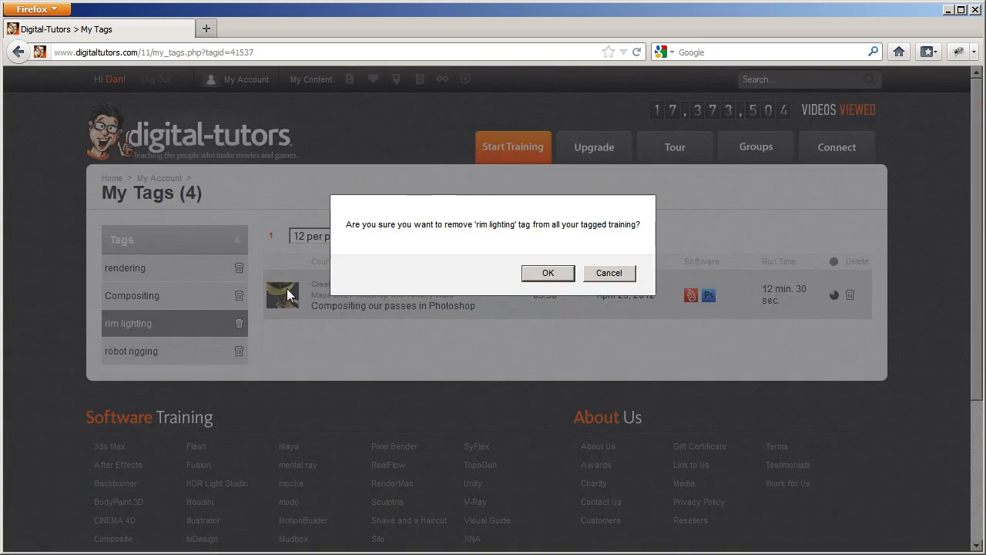
pyautogui.click(549, 273)
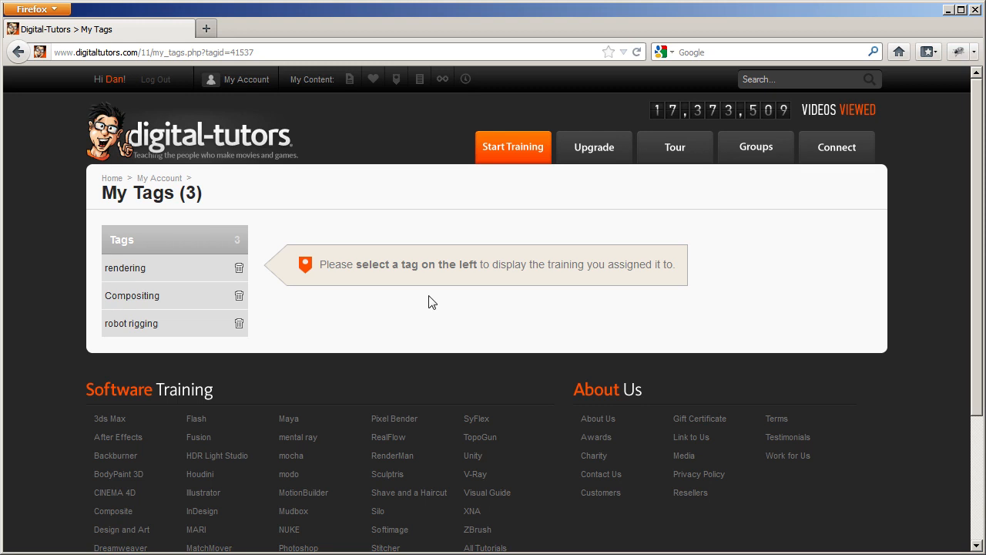
pyautogui.moveTo(506, 296)
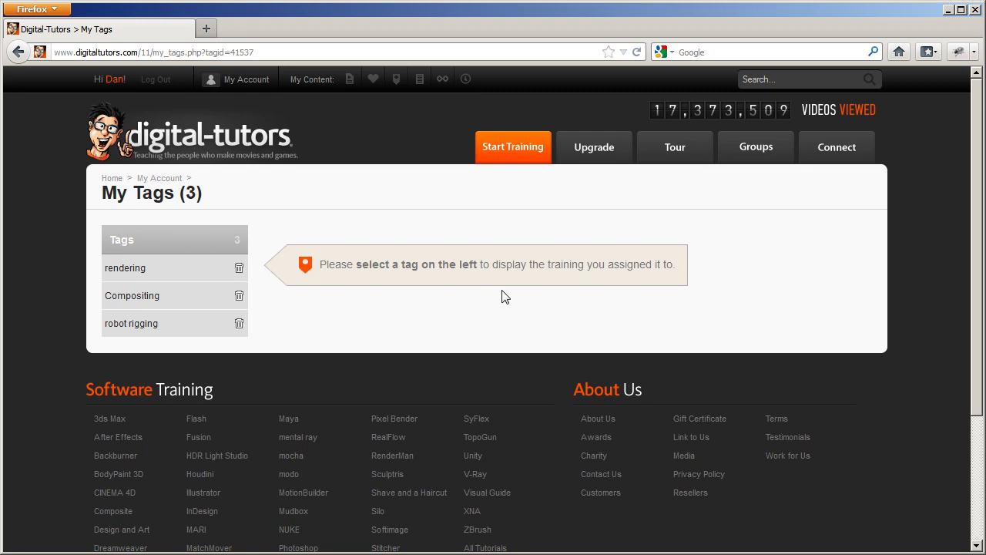